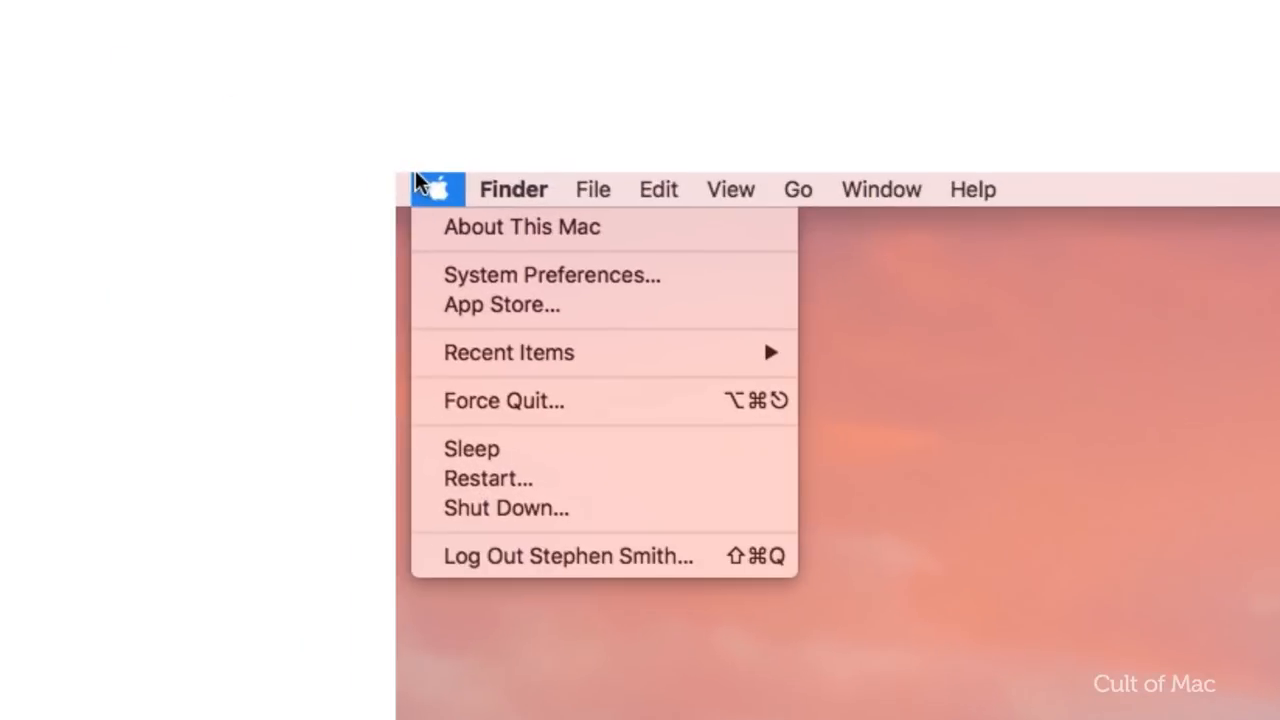
pyautogui.moveTo(583, 240)
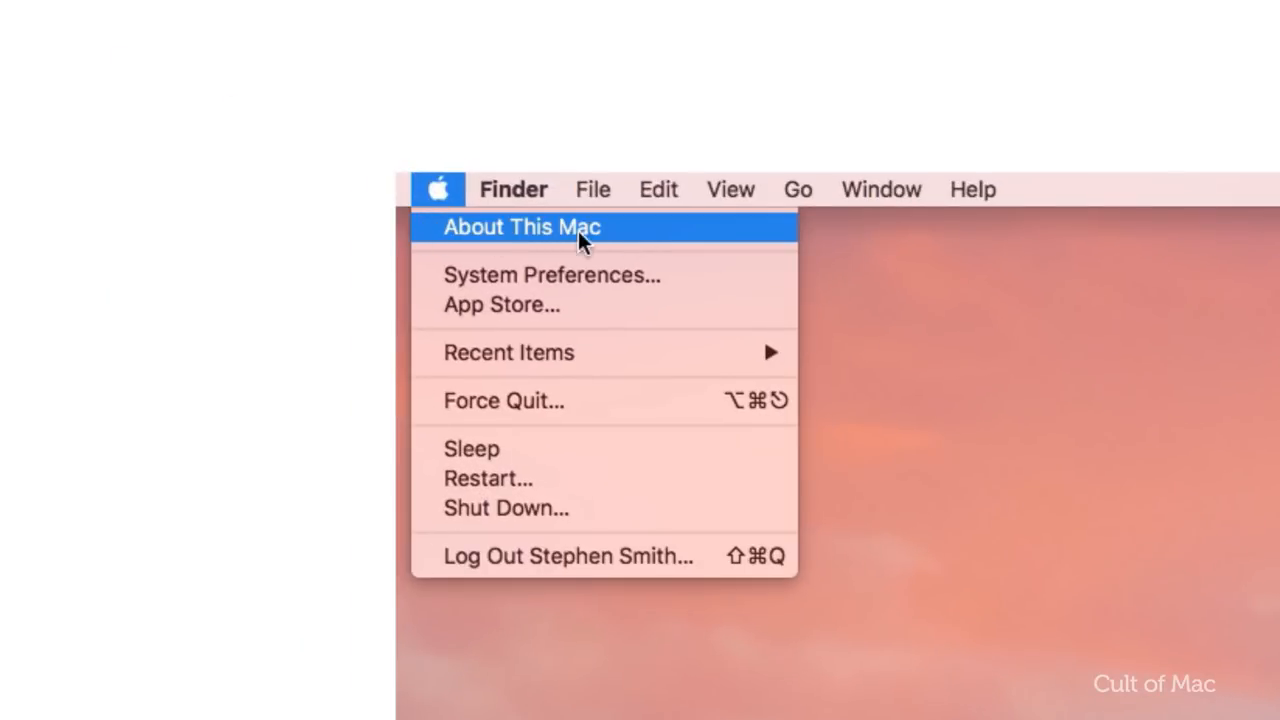
# Show the Storage tab of About This Mac: Macintosh HD with 424 GB free of 999 GB.
pyautogui.click(521, 227)
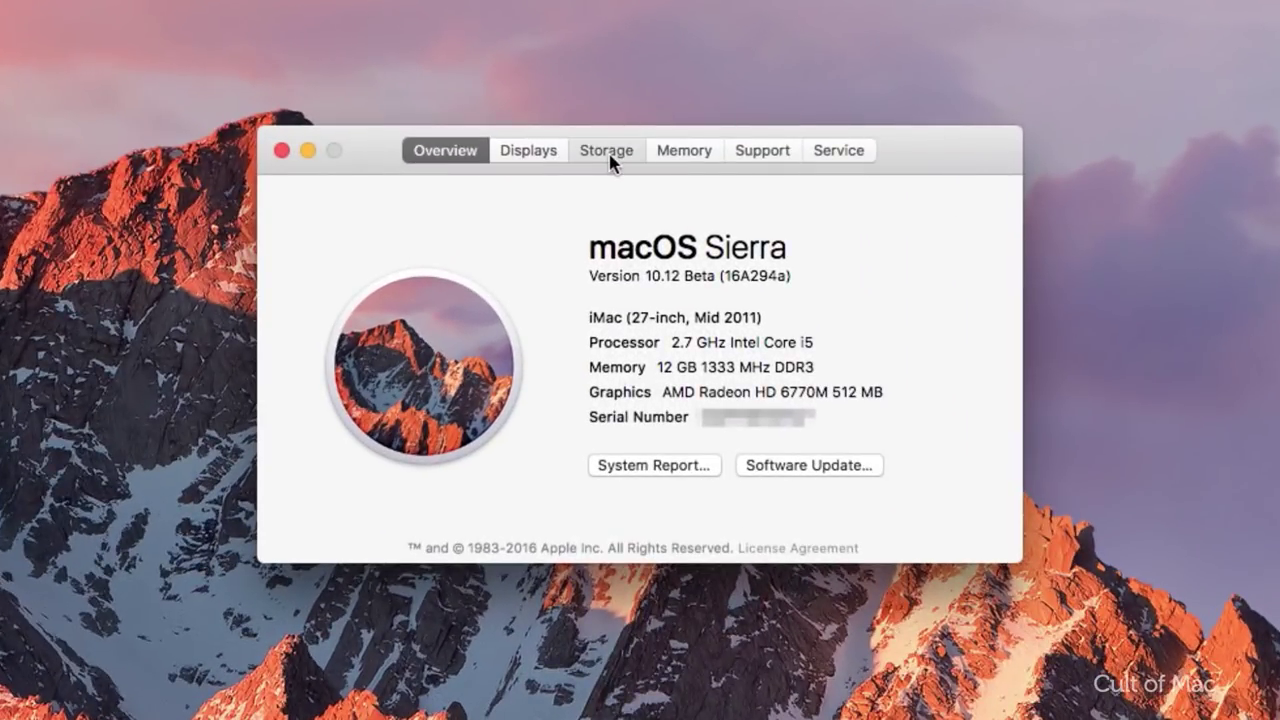
pyautogui.click(606, 150)
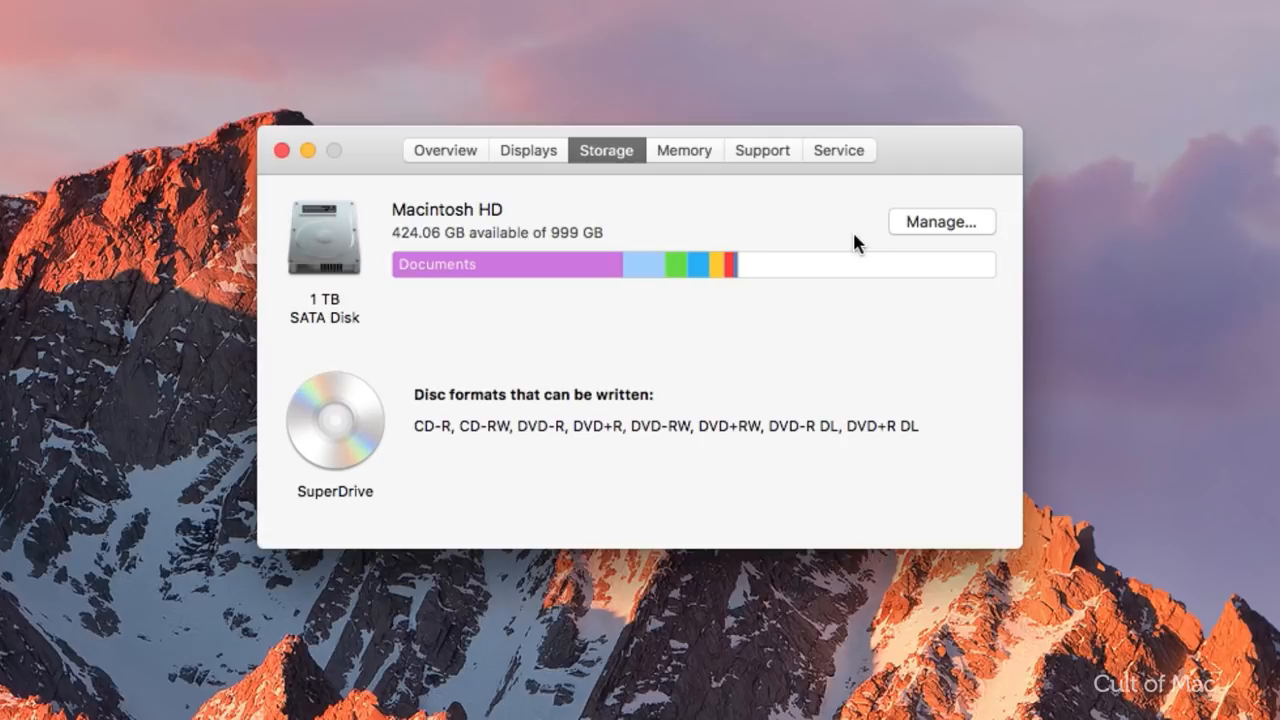
pyautogui.moveTo(958, 238)
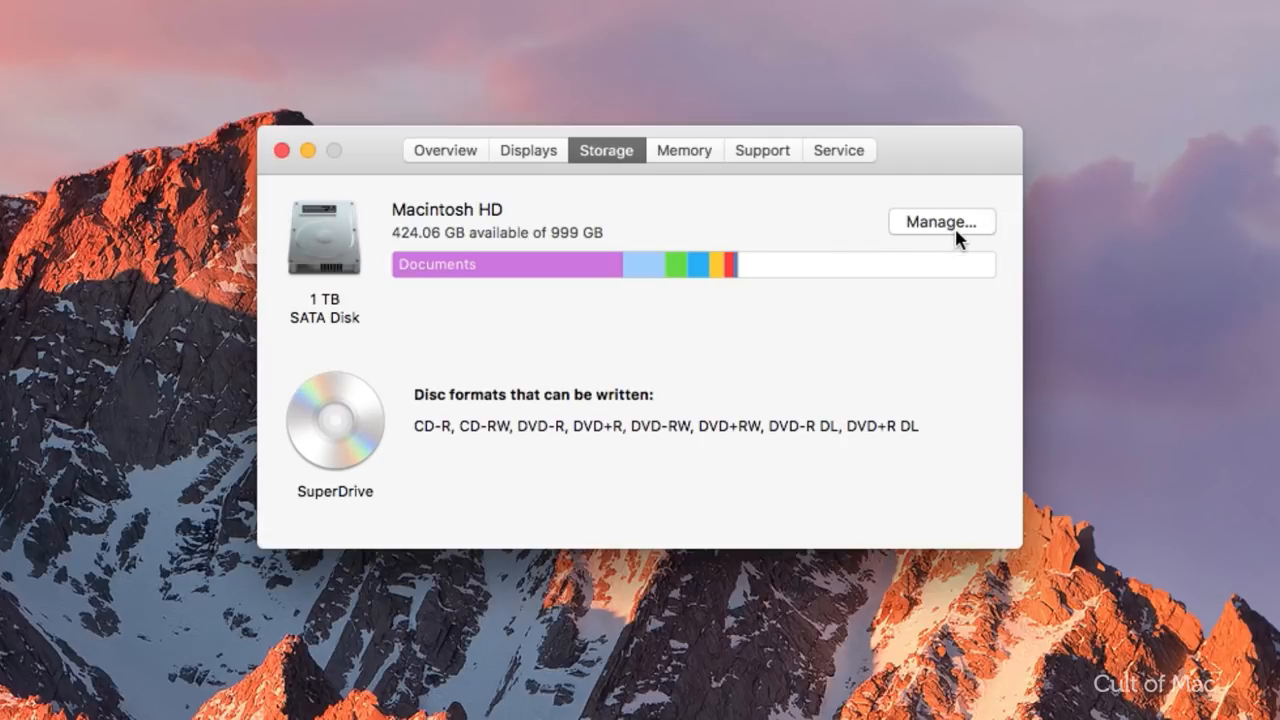
# Open Storage Management from the Storage tab to see the Recommendations, starting with Store in iCloud.
pyautogui.click(942, 221)
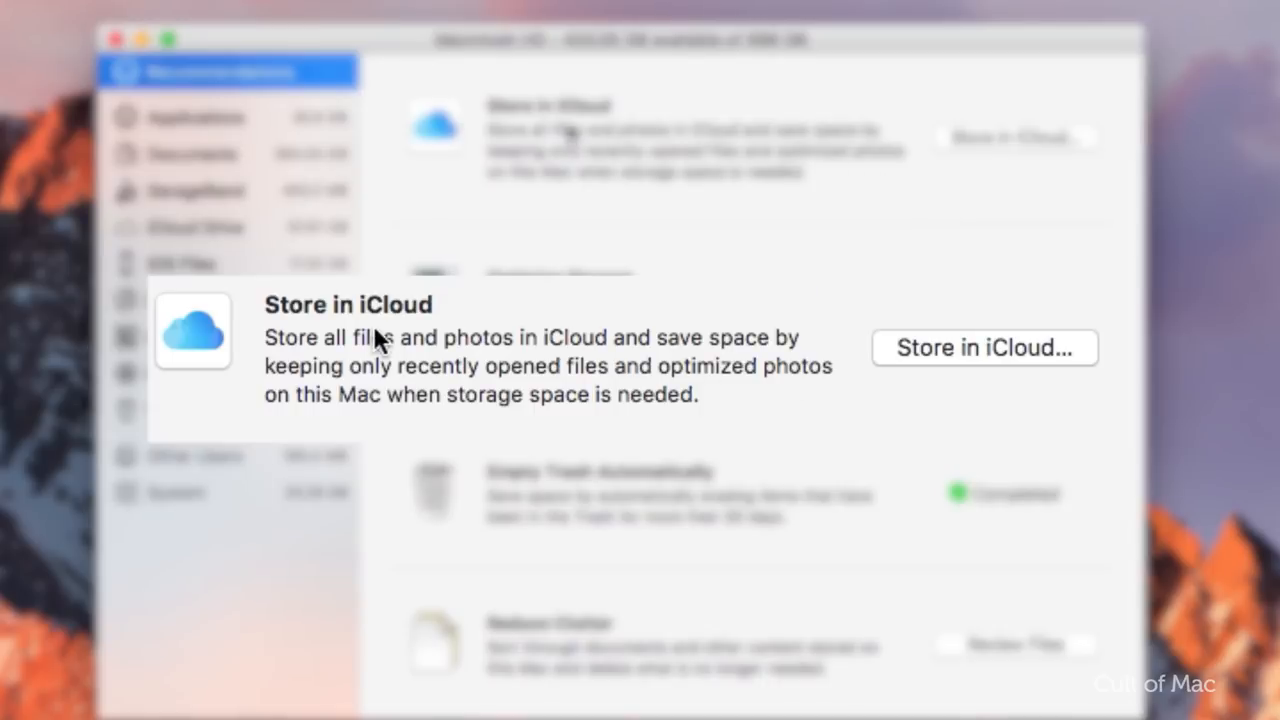
pyautogui.moveTo(622, 352)
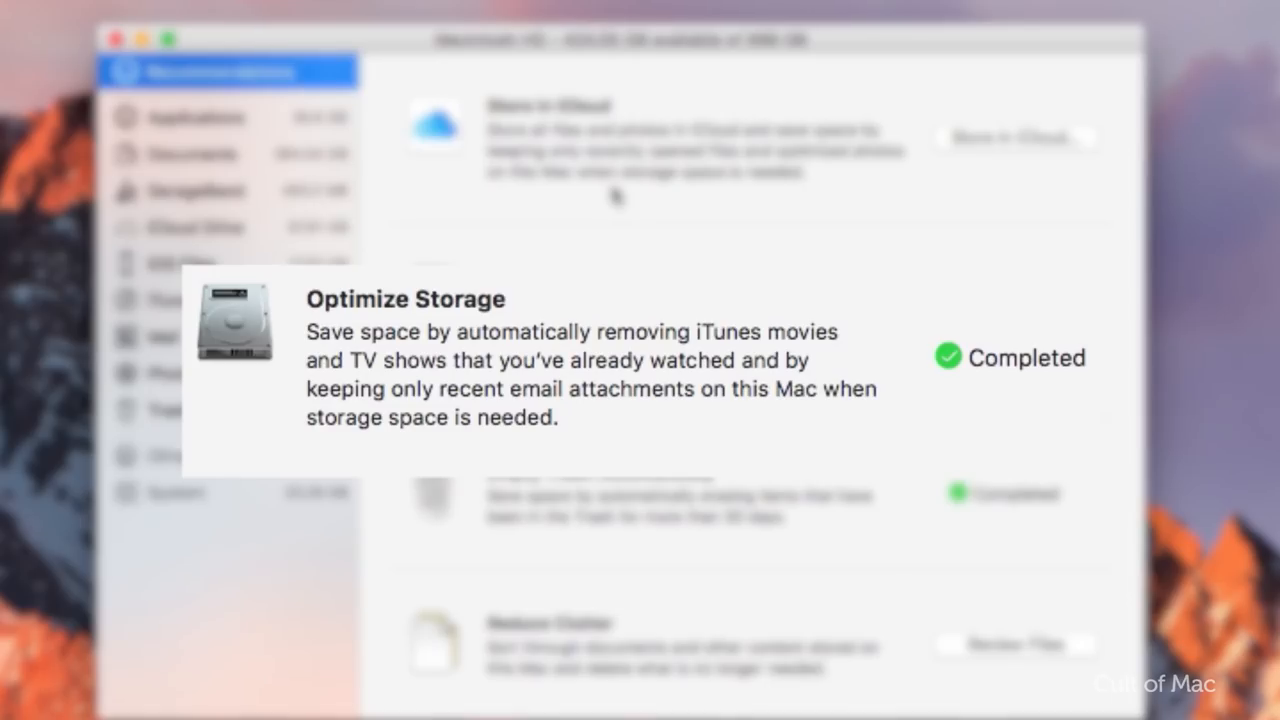
pyautogui.moveTo(532, 303)
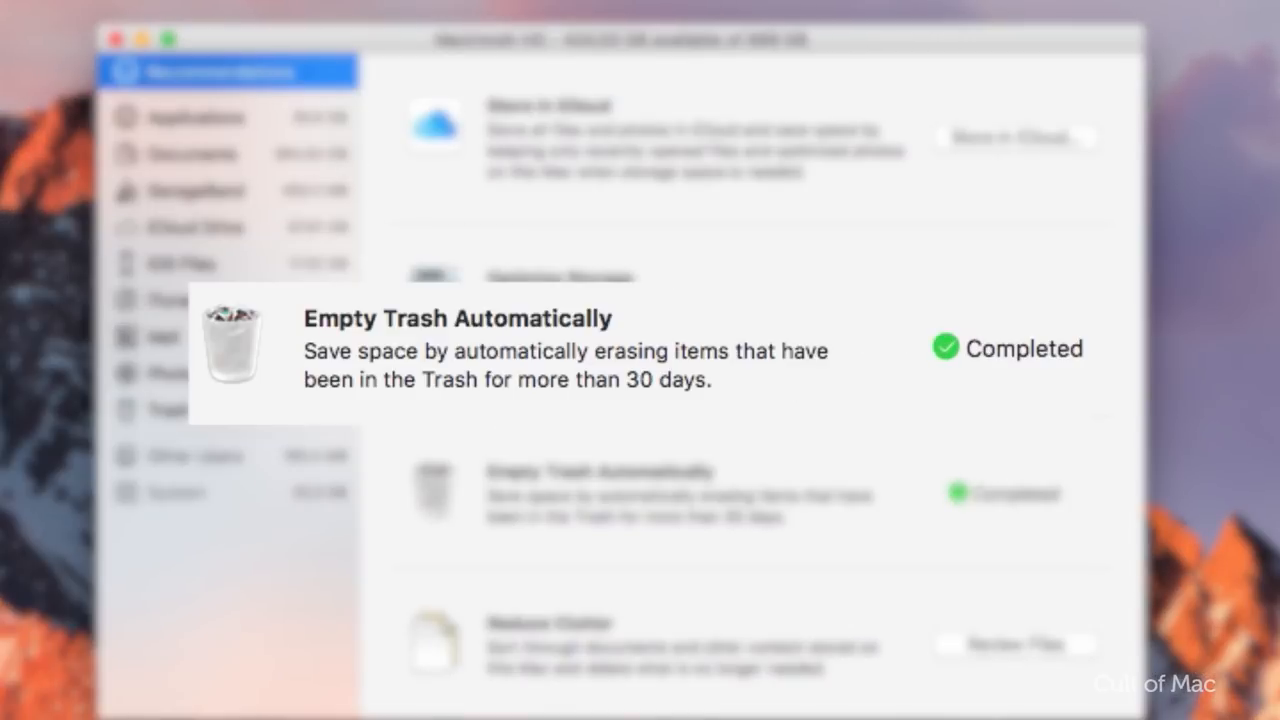
pyautogui.moveTo(642, 320)
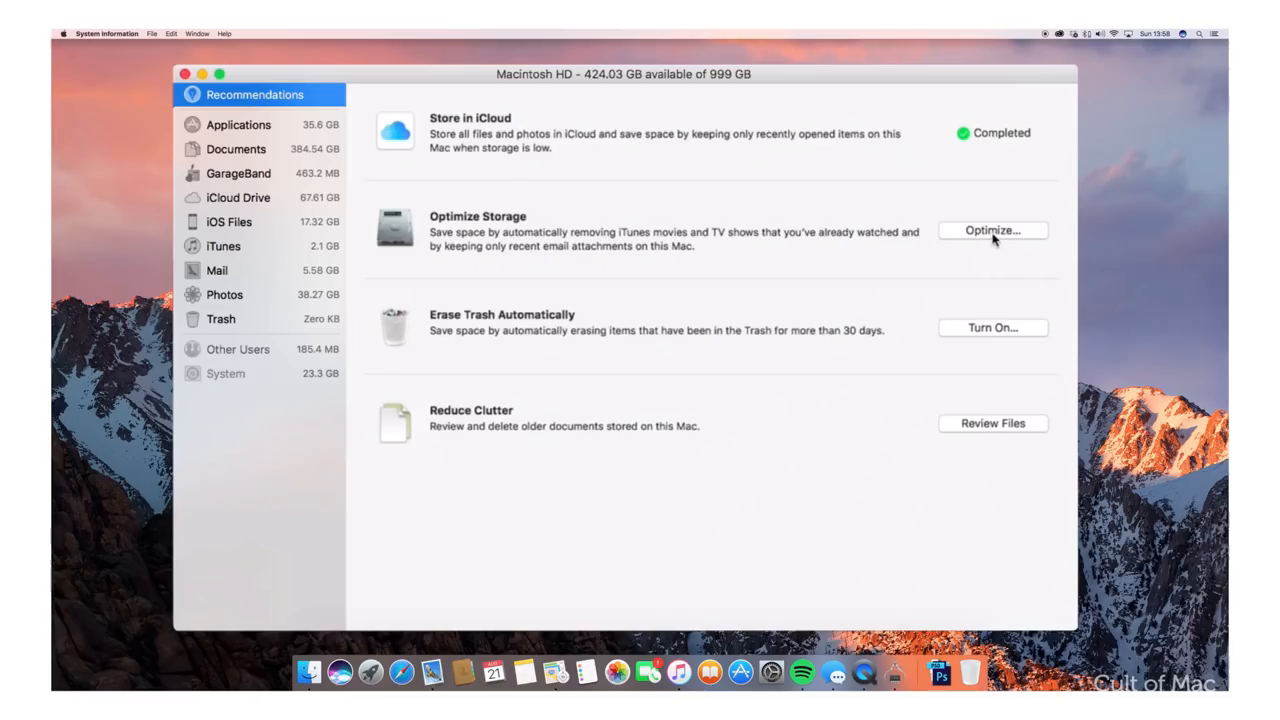
# Enable Optimize Storage, removing watched iTunes movies, TV shows and old mail attachments.
pyautogui.click(992, 230)
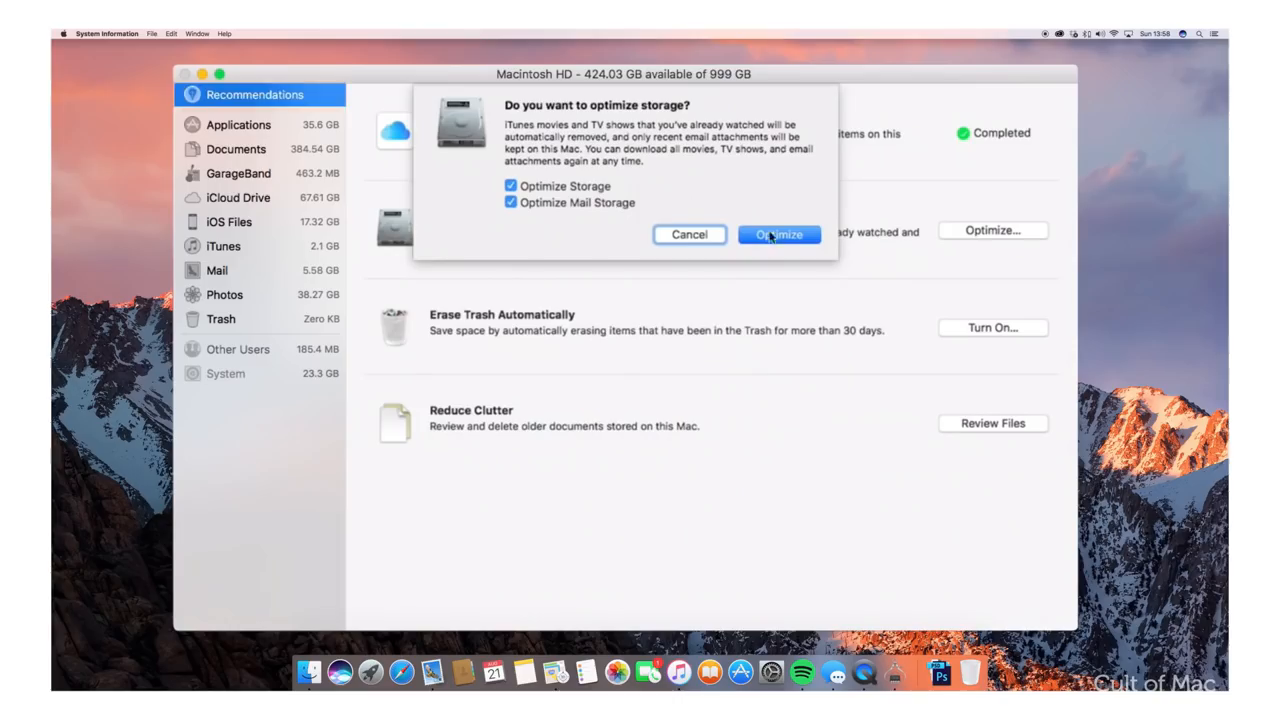
pyautogui.click(778, 234)
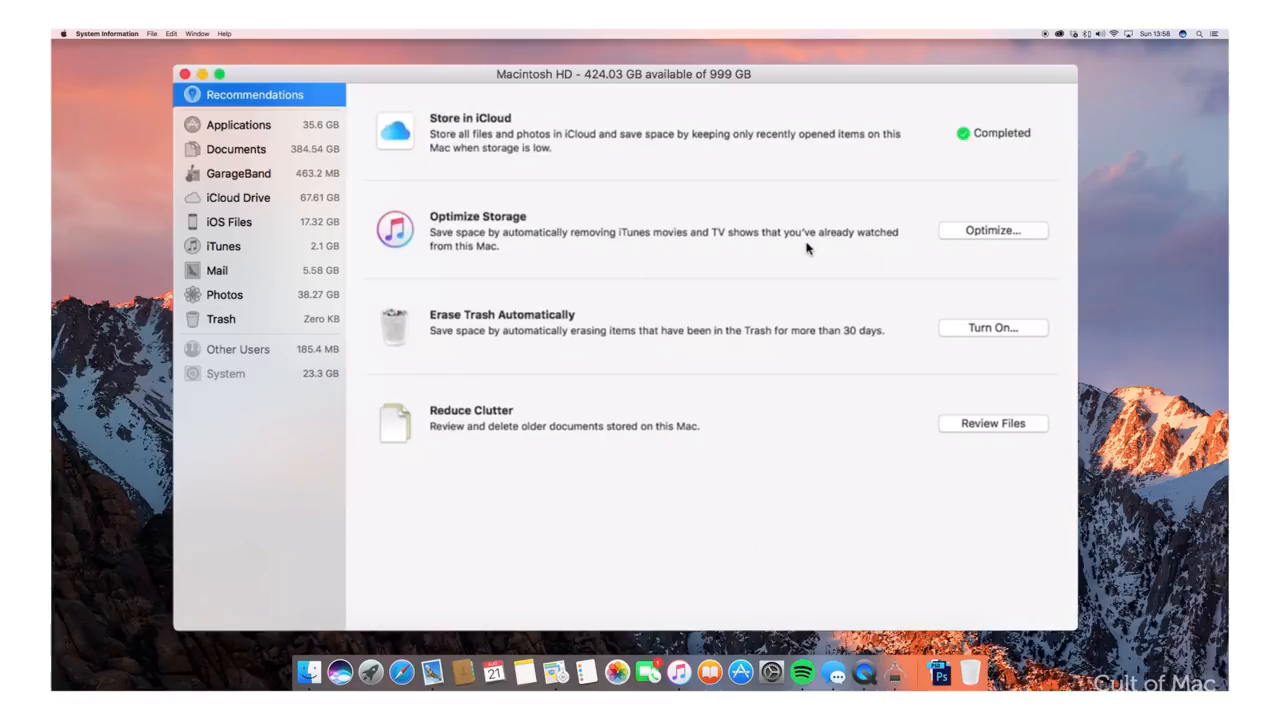
pyautogui.moveTo(778, 245)
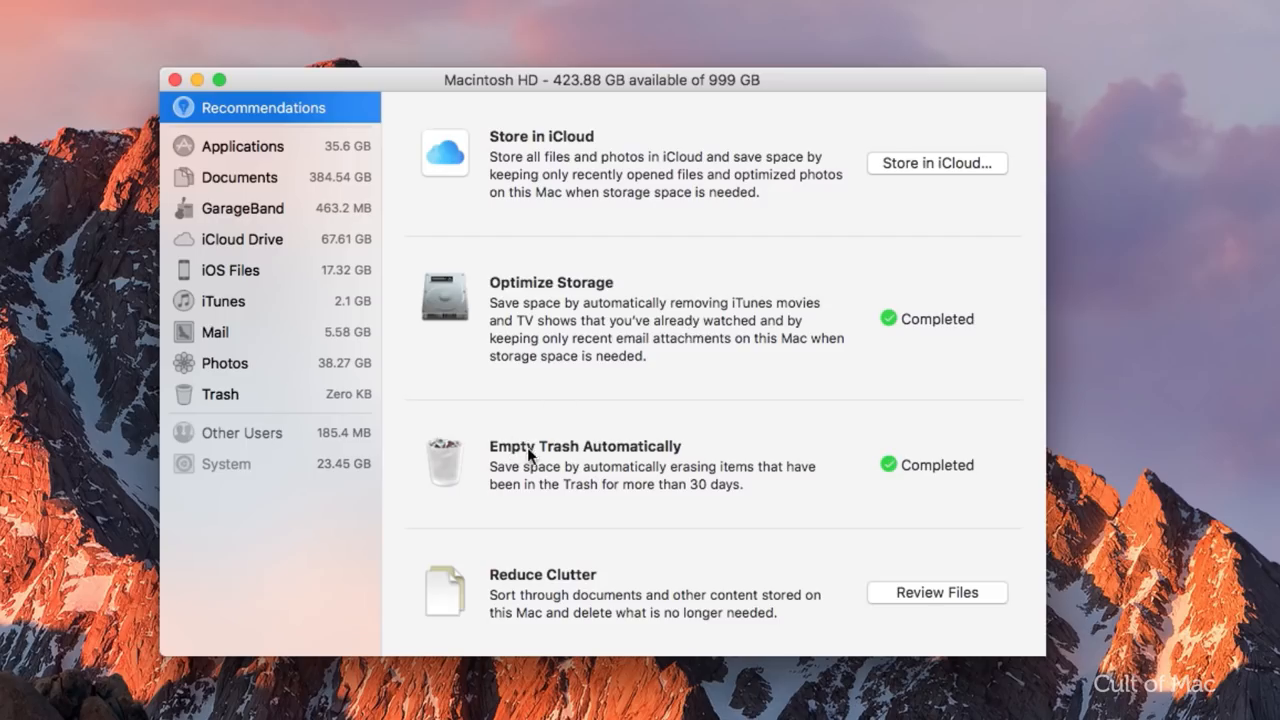
pyautogui.moveTo(806, 456)
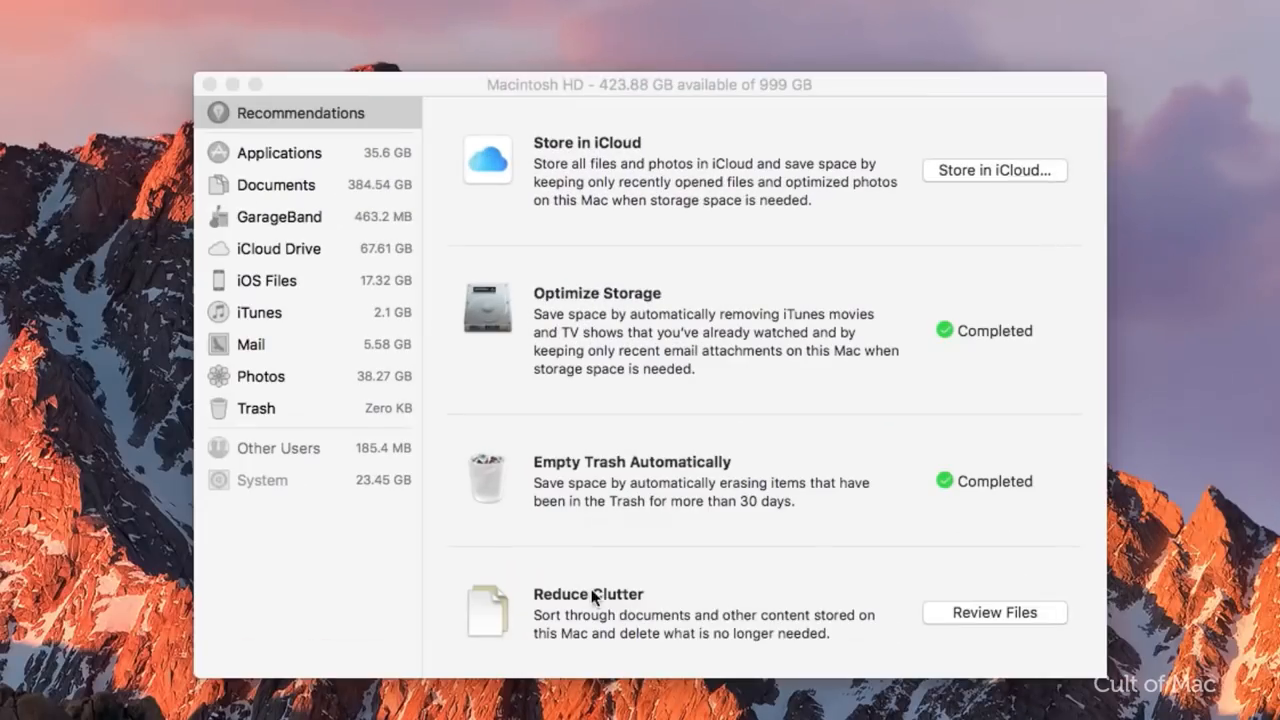
pyautogui.moveTo(975, 630)
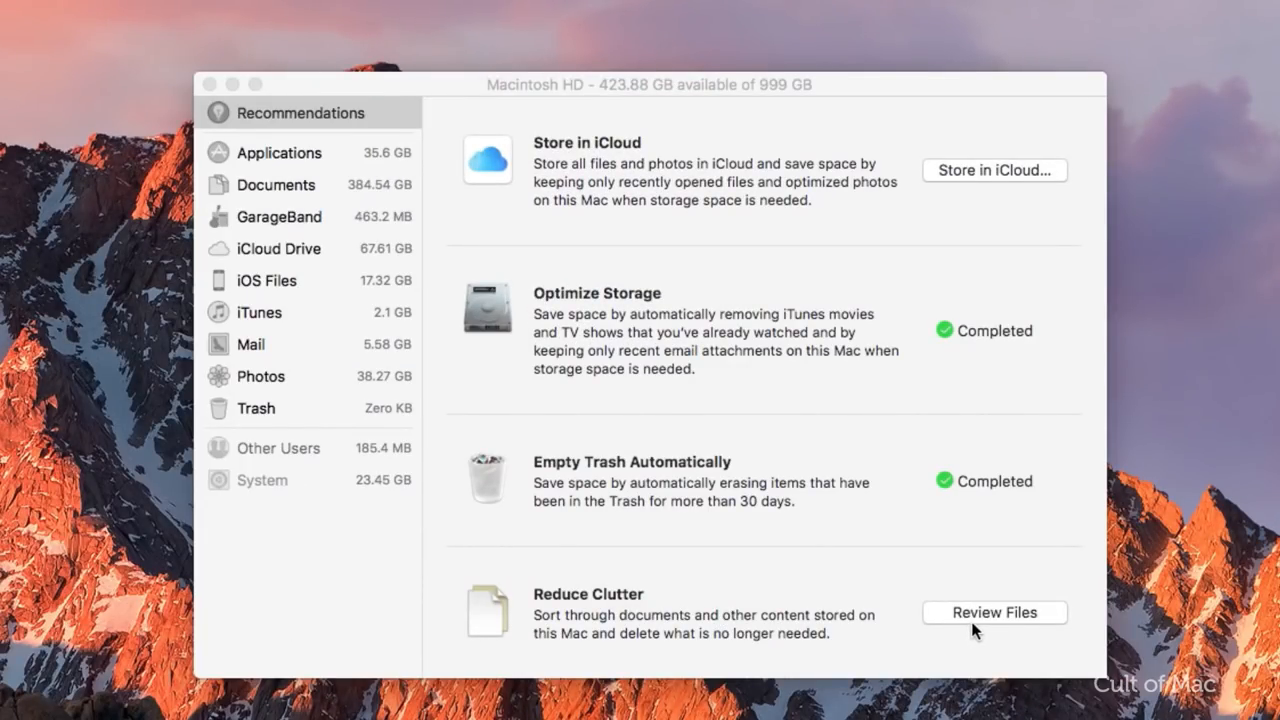
pyautogui.moveTo(942, 646)
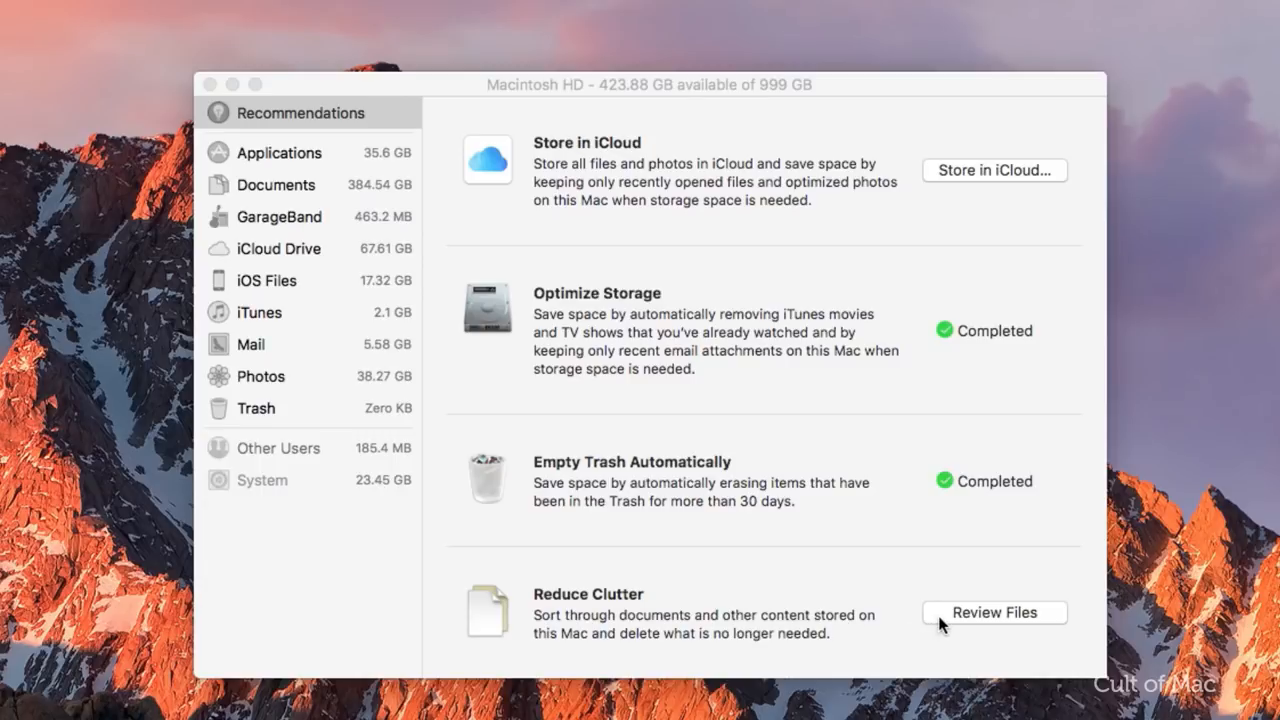
# Delete Xcode-beta from Large Files under Review Files, raising free space to 424.54 GB.
pyautogui.click(994, 612)
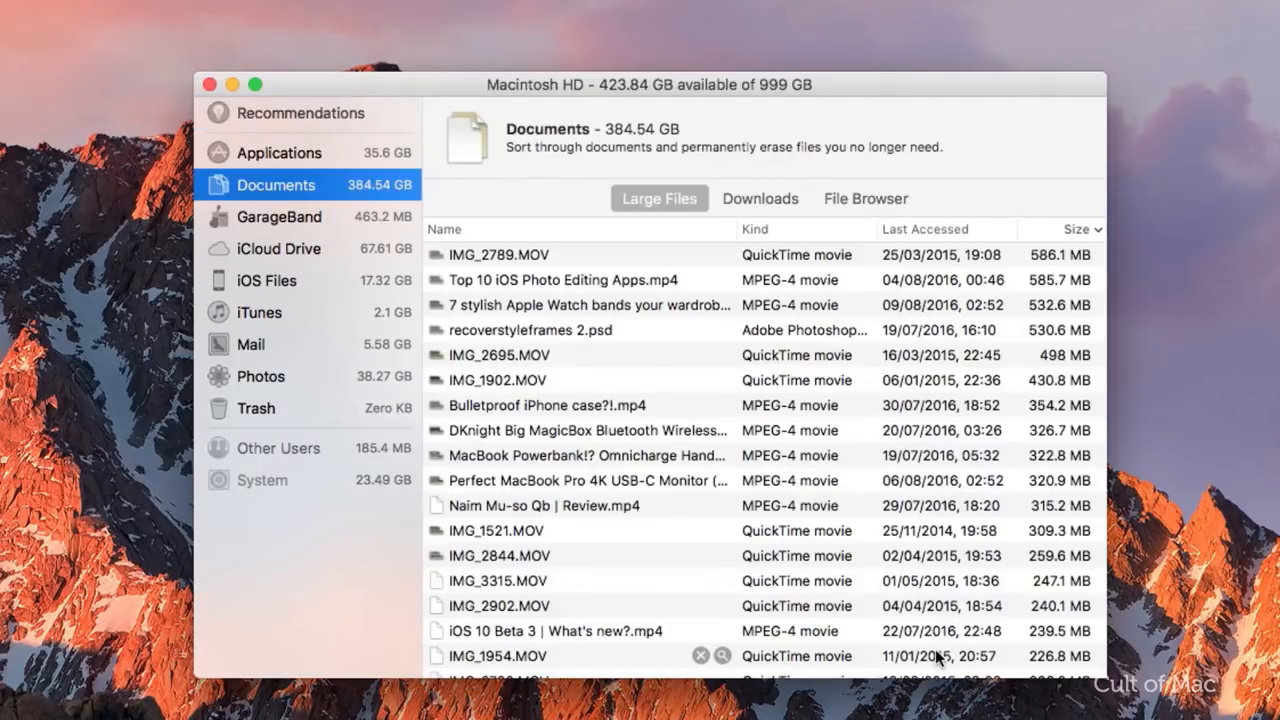
pyautogui.moveTo(759, 590)
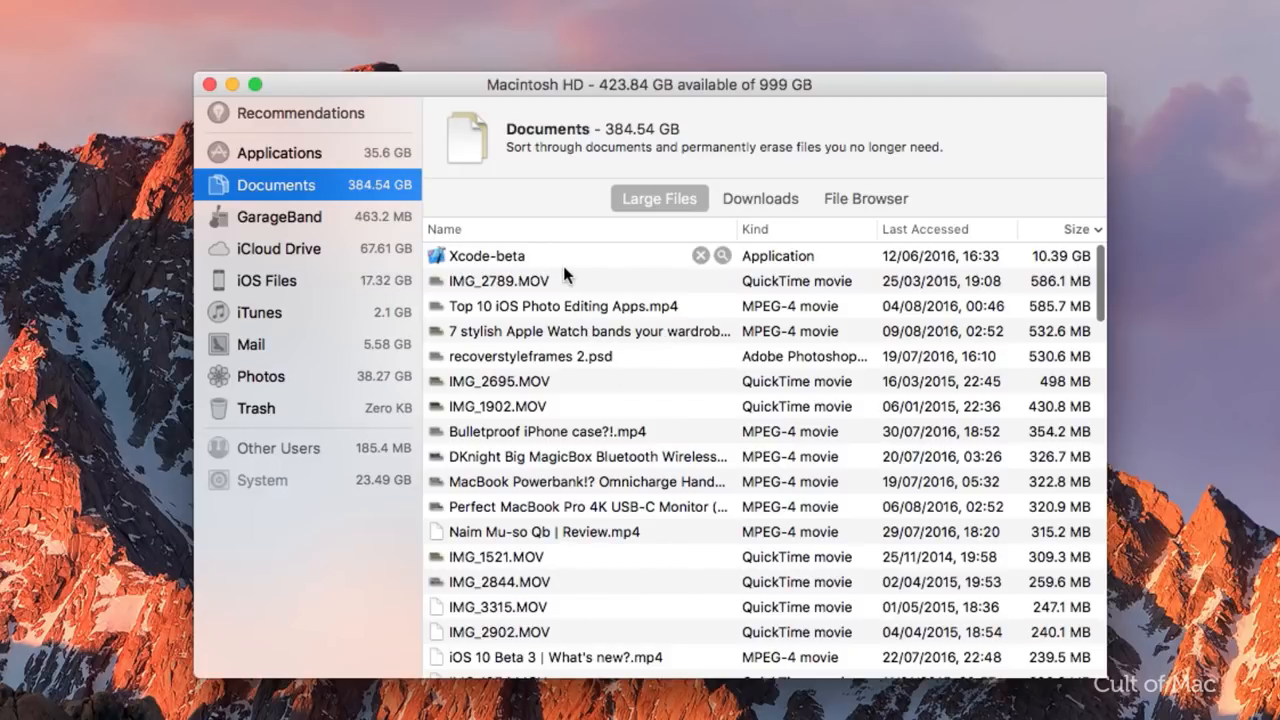
pyautogui.click(487, 256)
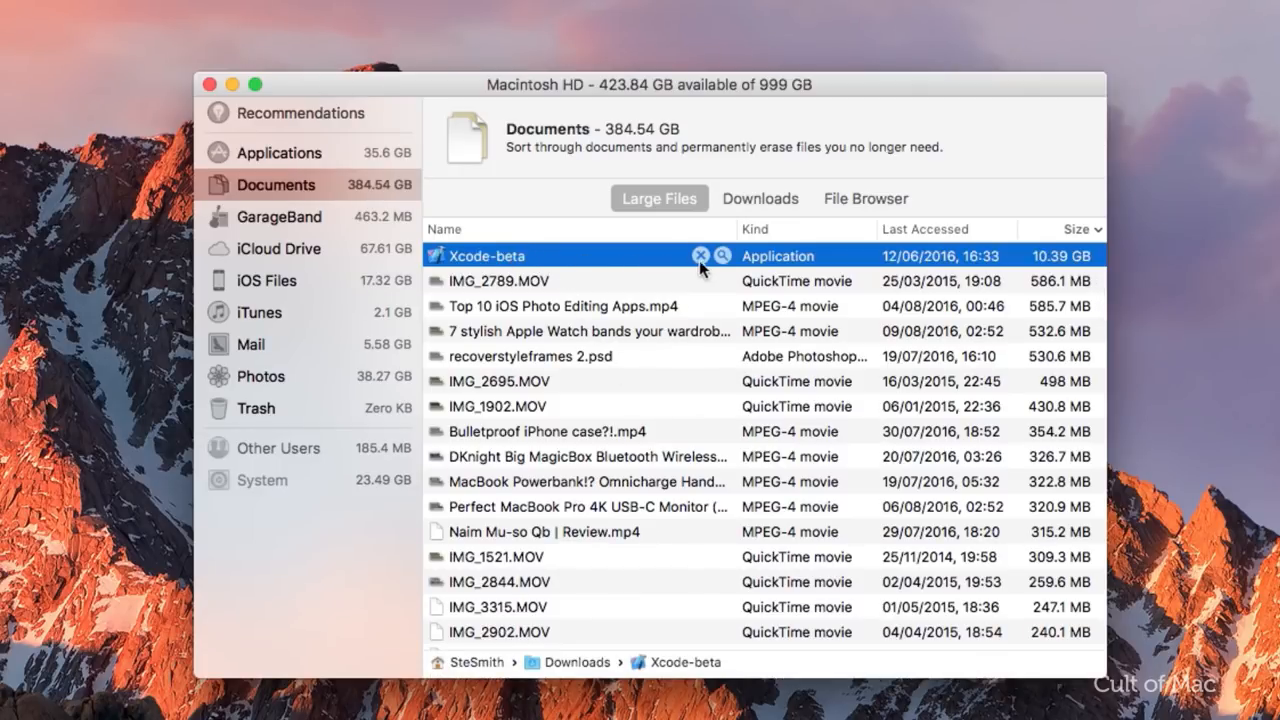
pyautogui.moveTo(710, 272)
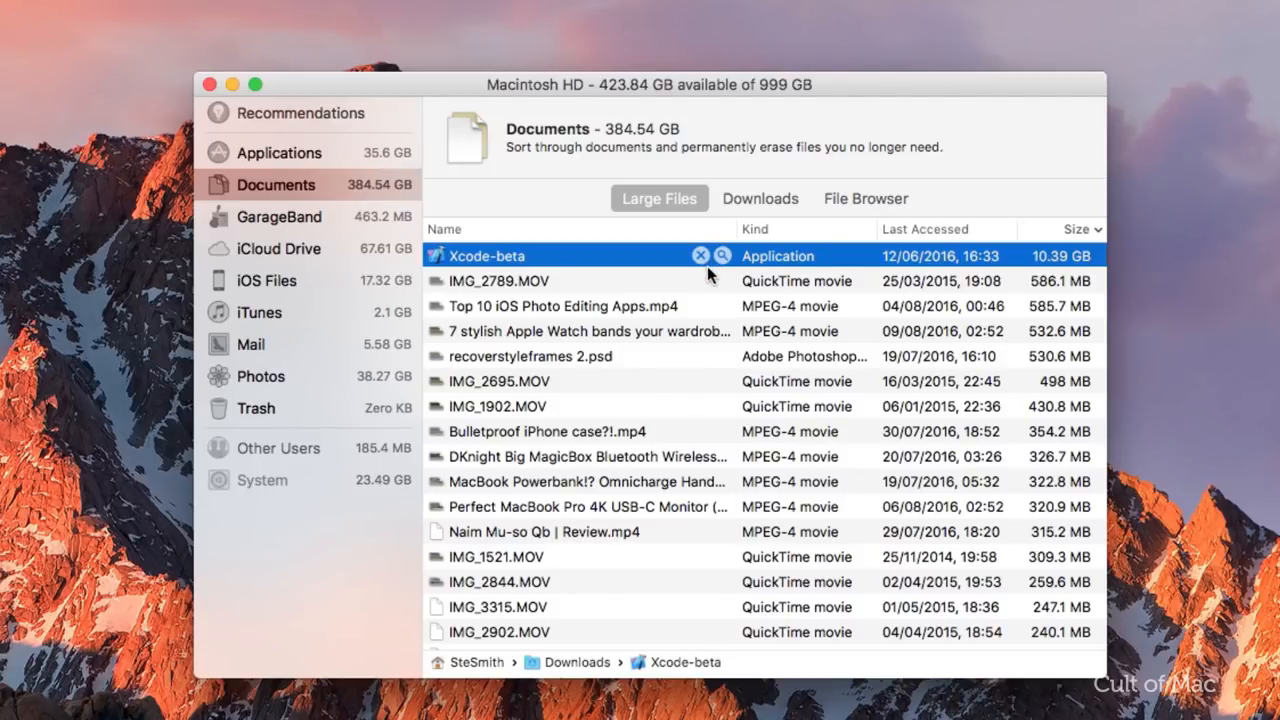
pyautogui.click(701, 256)
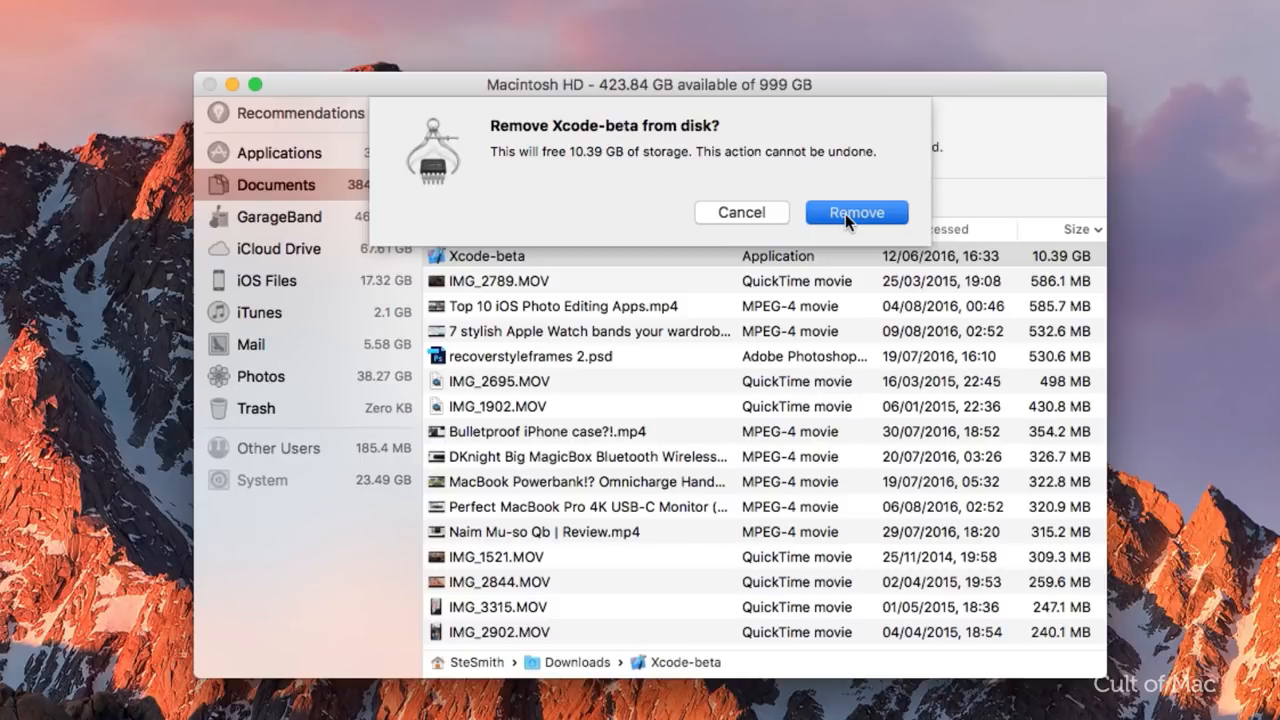
pyautogui.click(856, 212)
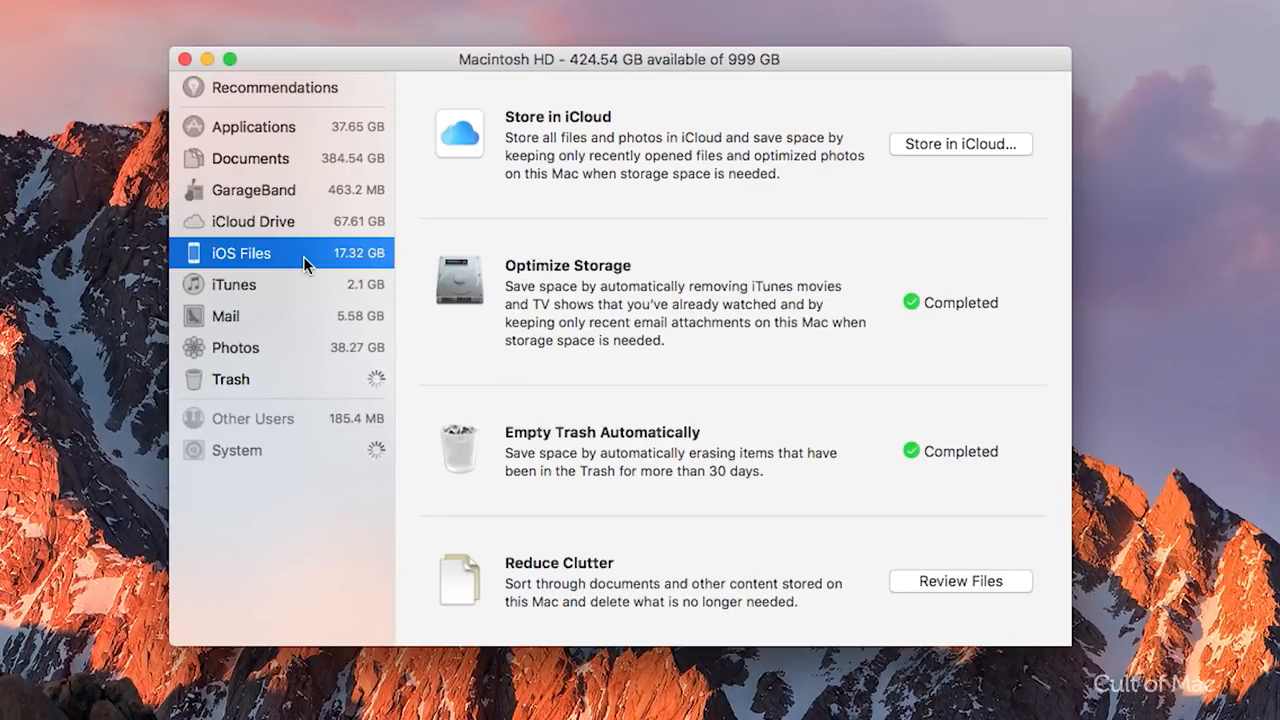
pyautogui.click(241, 252)
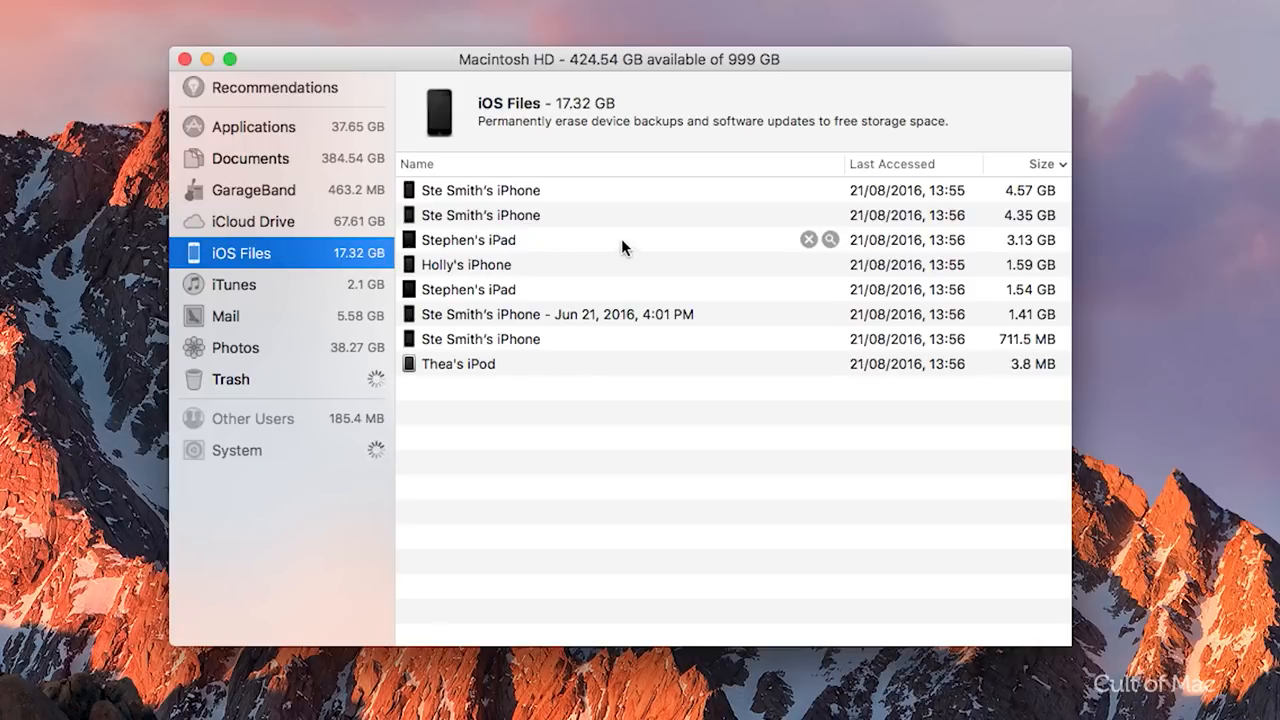
pyautogui.moveTo(786, 364)
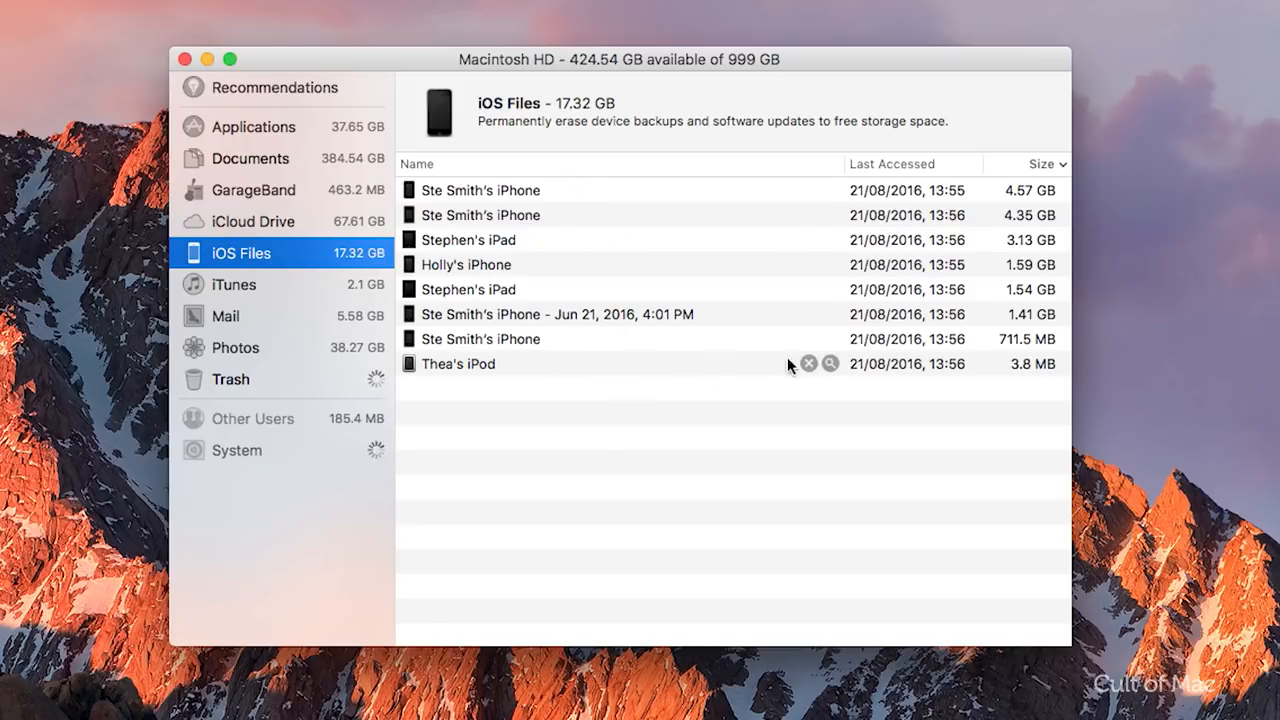
pyautogui.moveTo(776, 350)
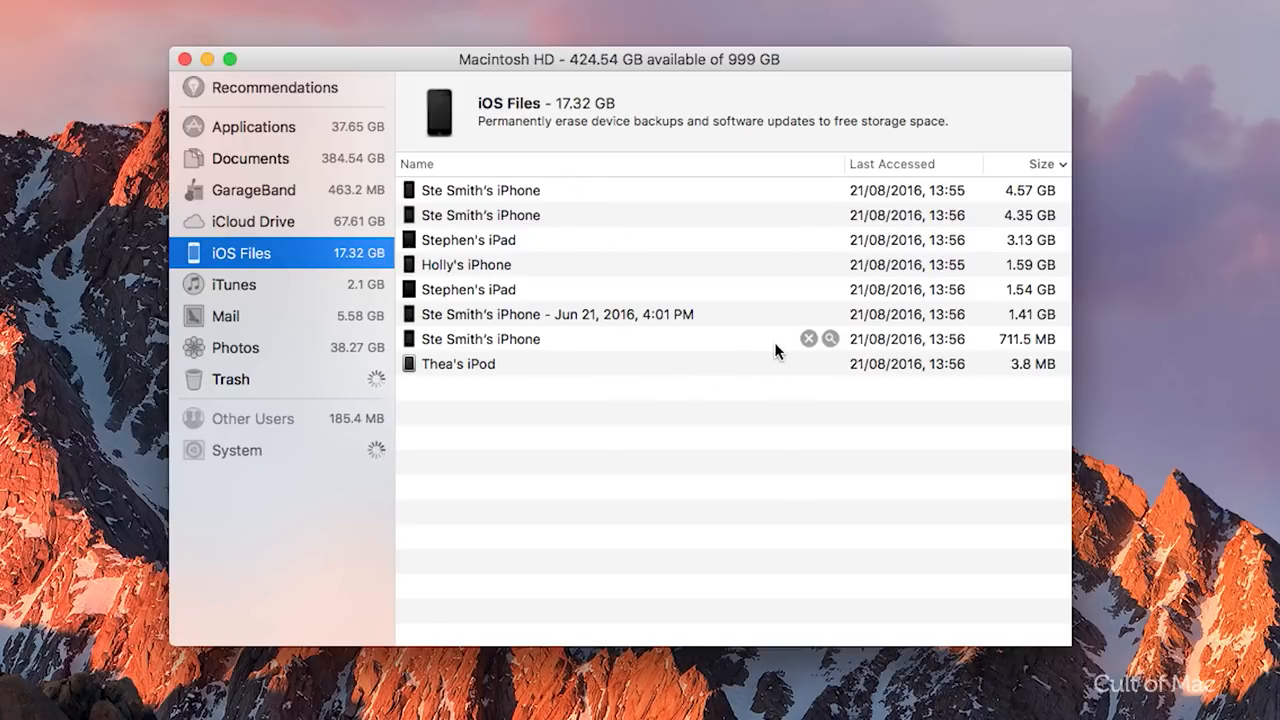
pyautogui.moveTo(805, 349)
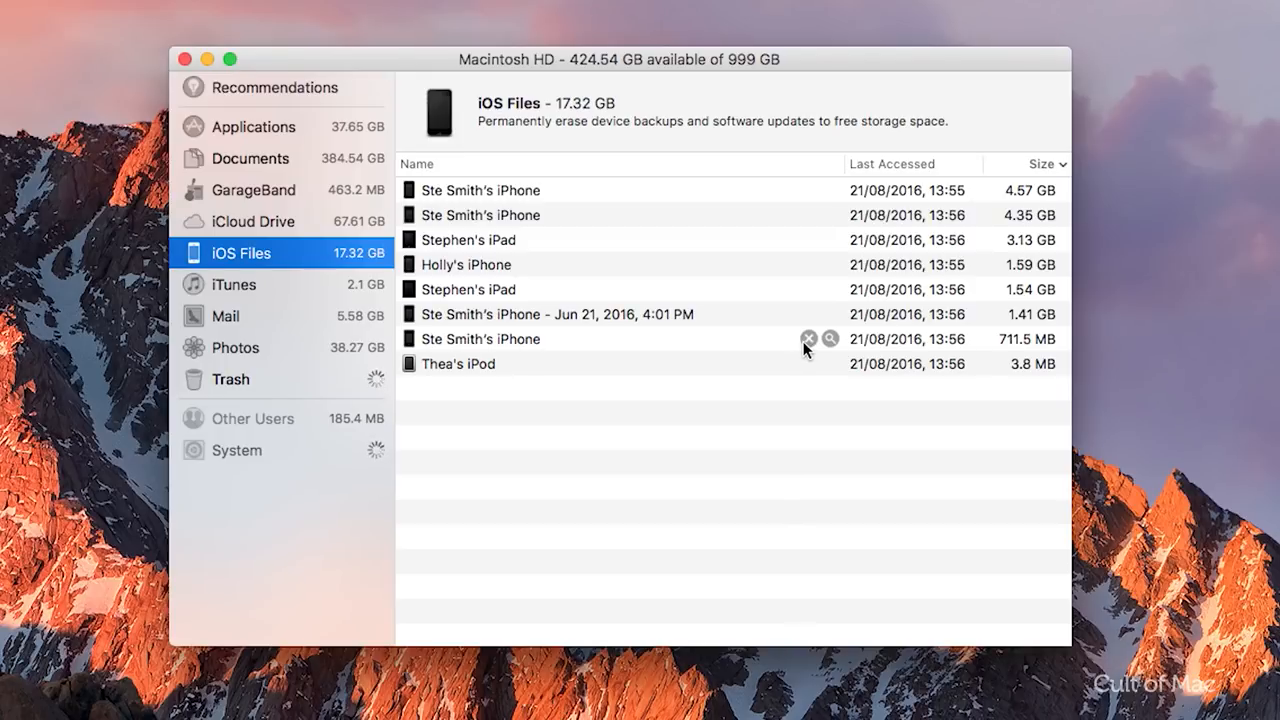
pyautogui.moveTo(817, 346)
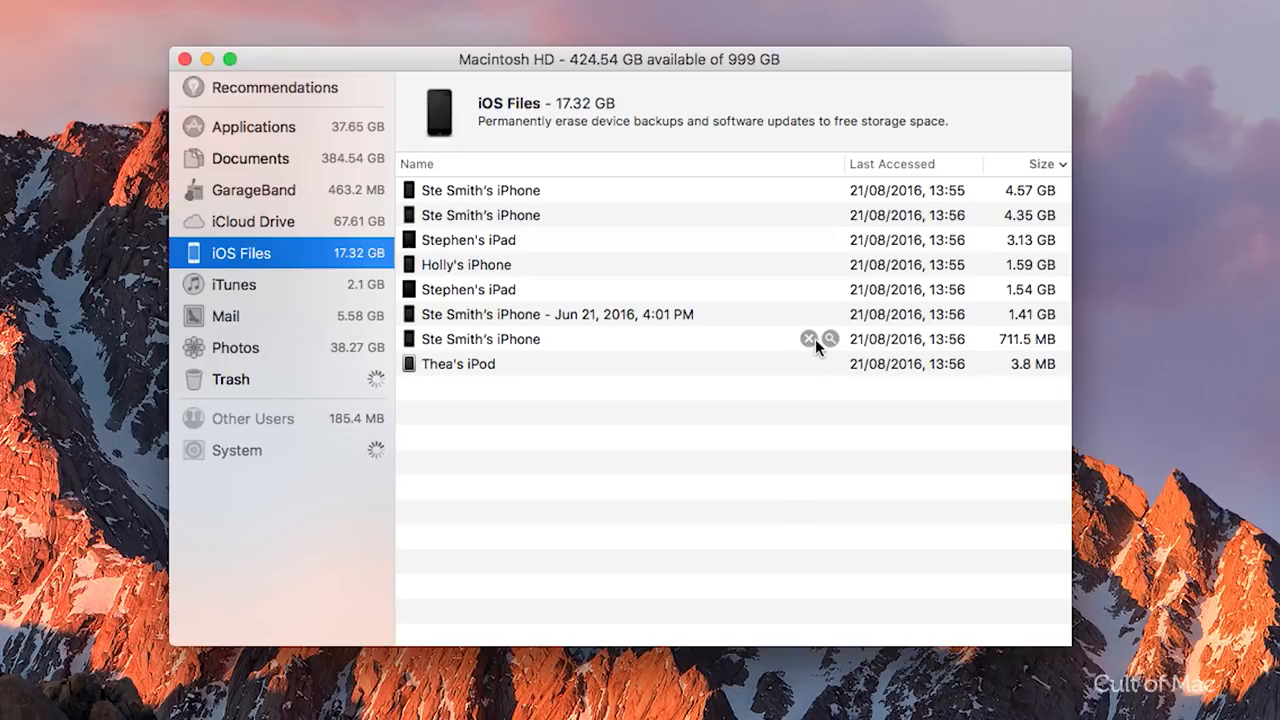
pyautogui.moveTo(816, 214)
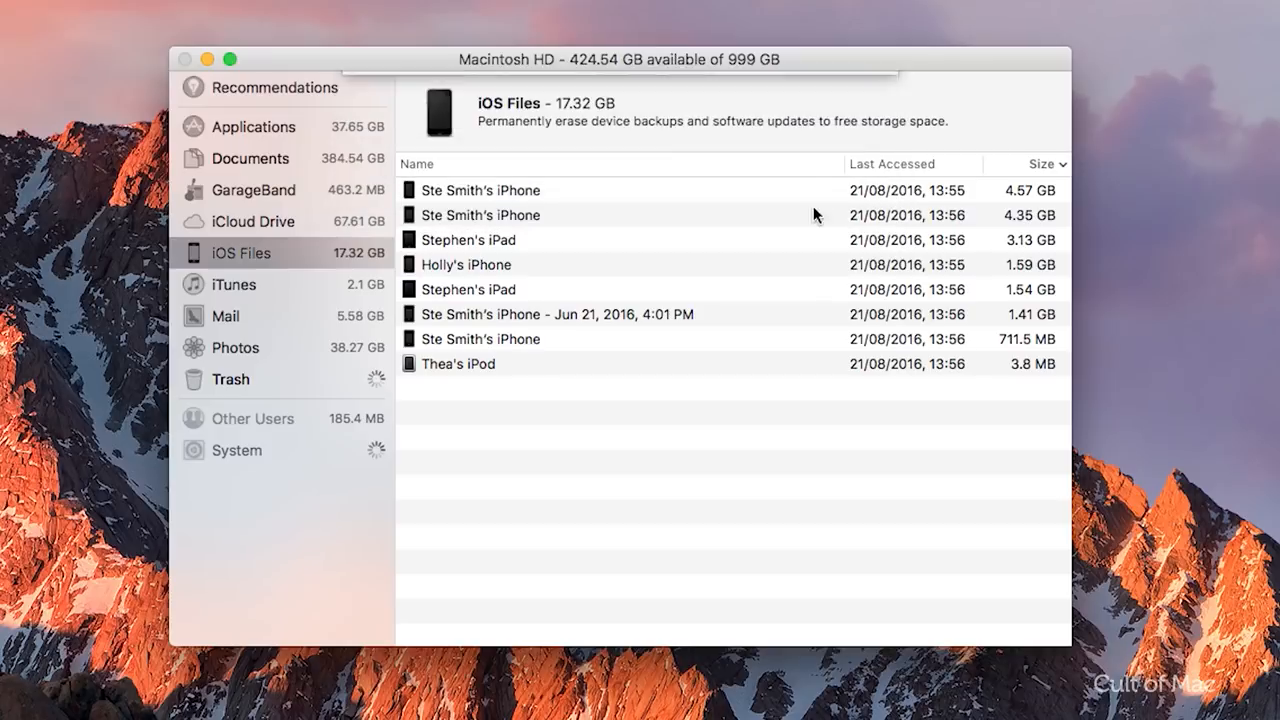